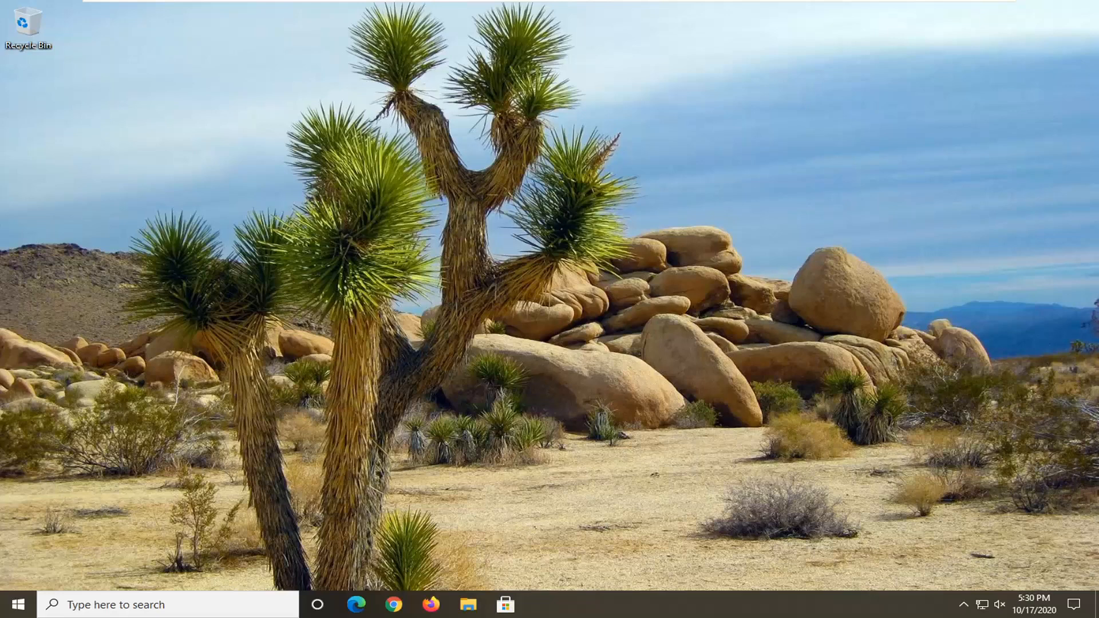
# Step: Bring up the Start menu from the taskbar
pyautogui.click(14, 605)
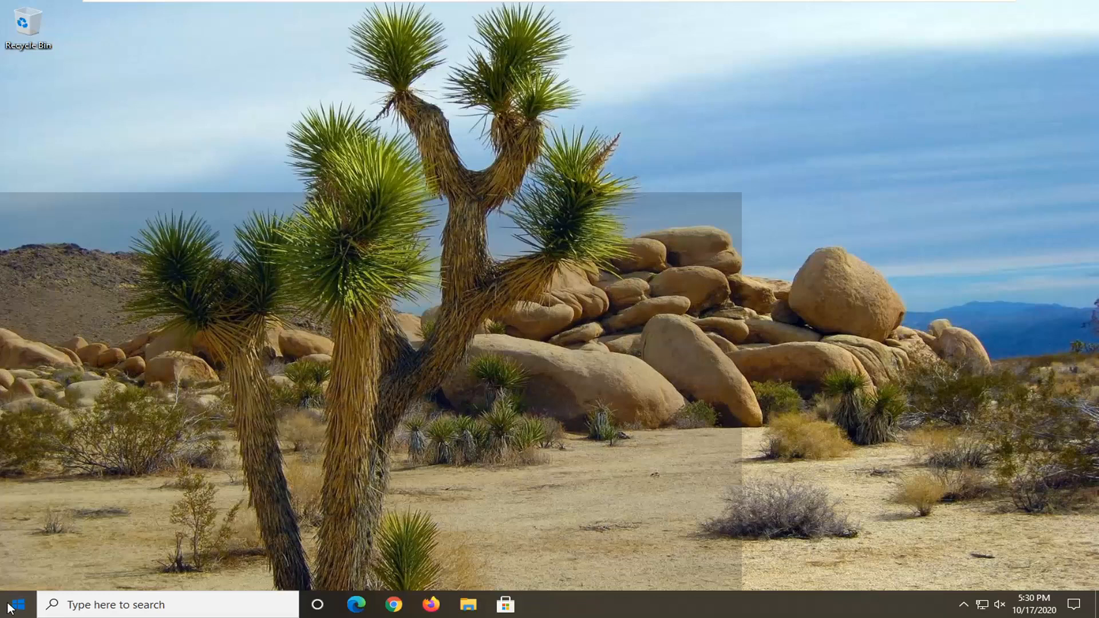
# Step: Launch Windows Settings from the Start menu's gear, landing on its home page
pyautogui.click(11, 605)
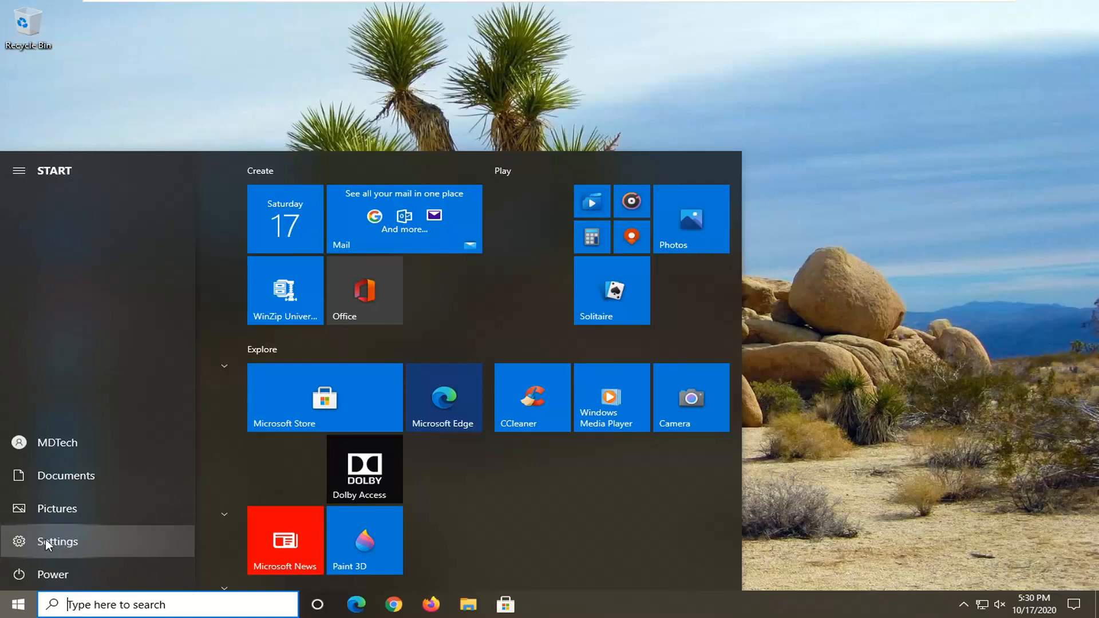
pyautogui.click(20, 171)
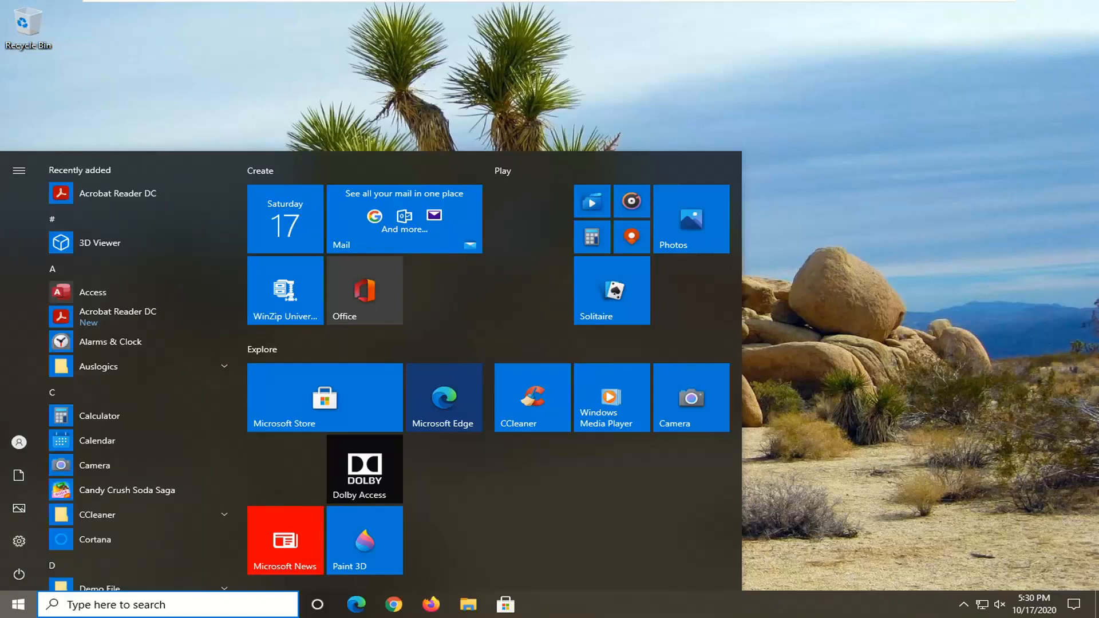
pyautogui.click(20, 541)
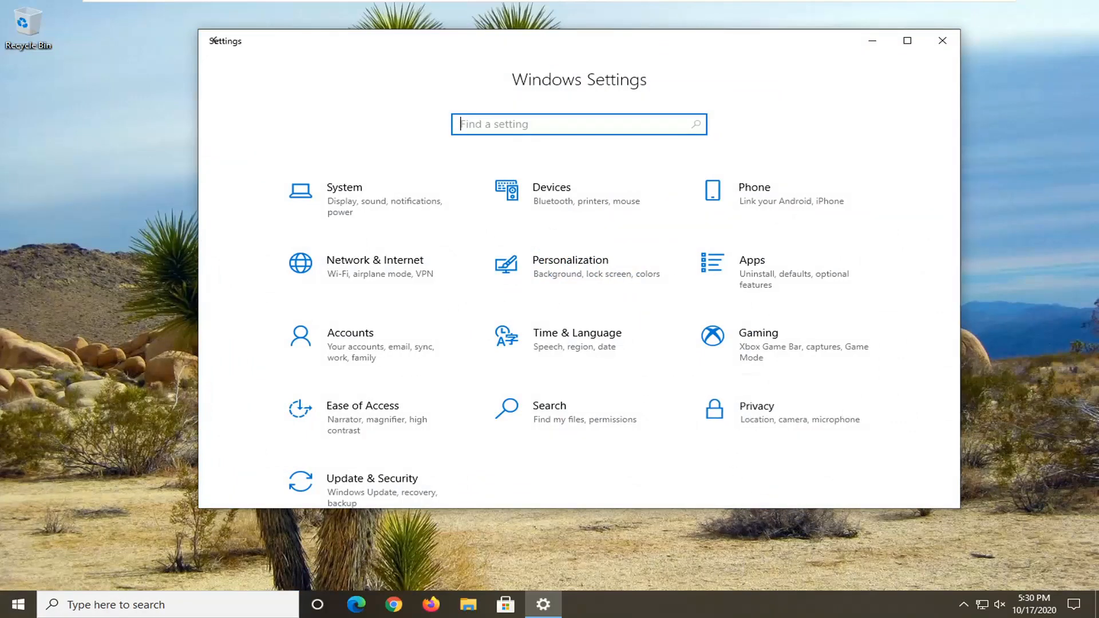
# Step: Go into Privacy and reach the Account info page under App permissions
pyautogui.click(755, 406)
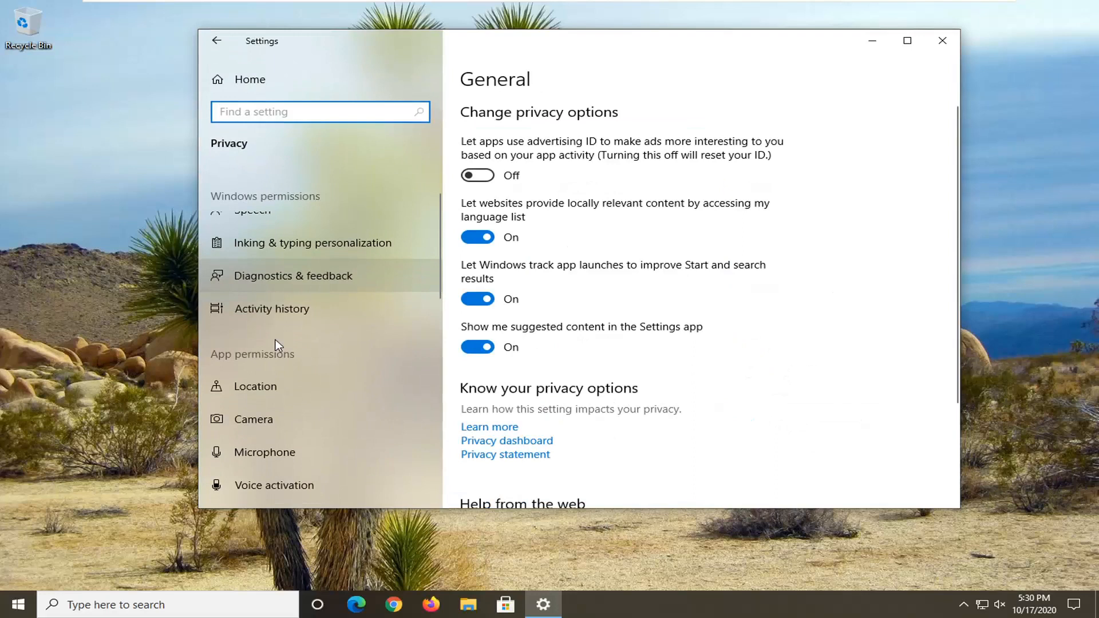
pyautogui.scroll(3)
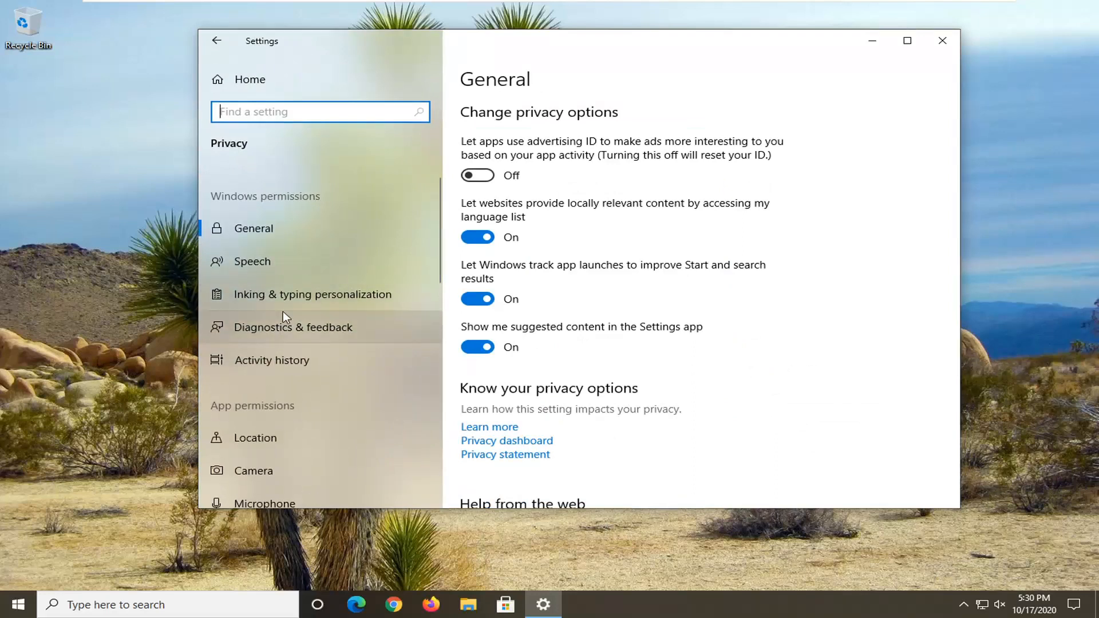
pyautogui.scroll(-3)
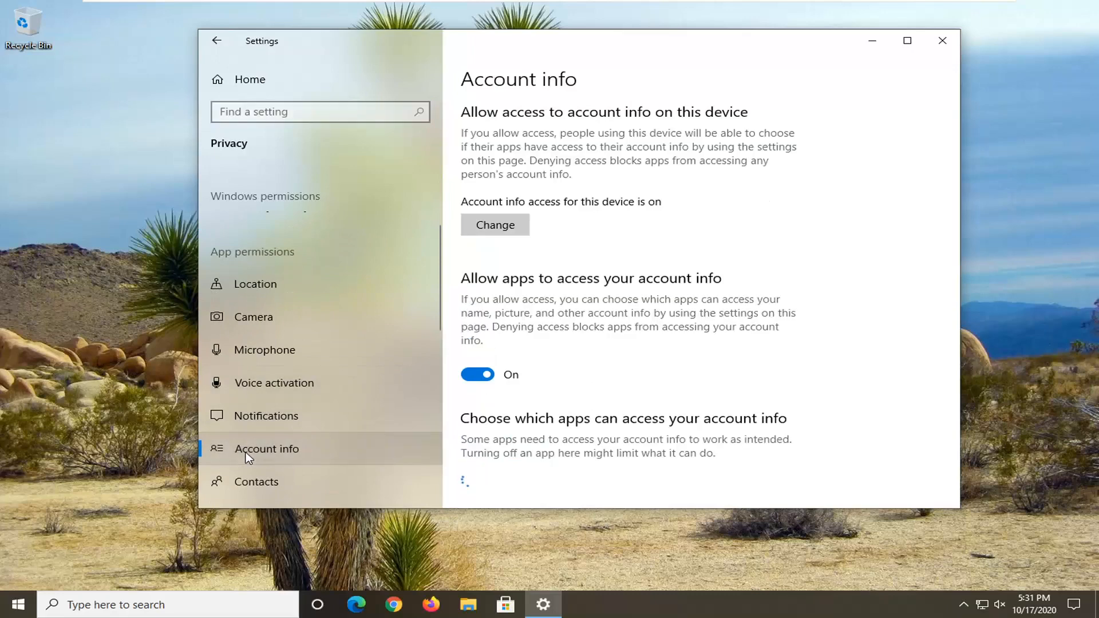
# Step: Switch 'Allow apps to access your account info' Off and back On, leaving it On
pyautogui.scroll(-3)
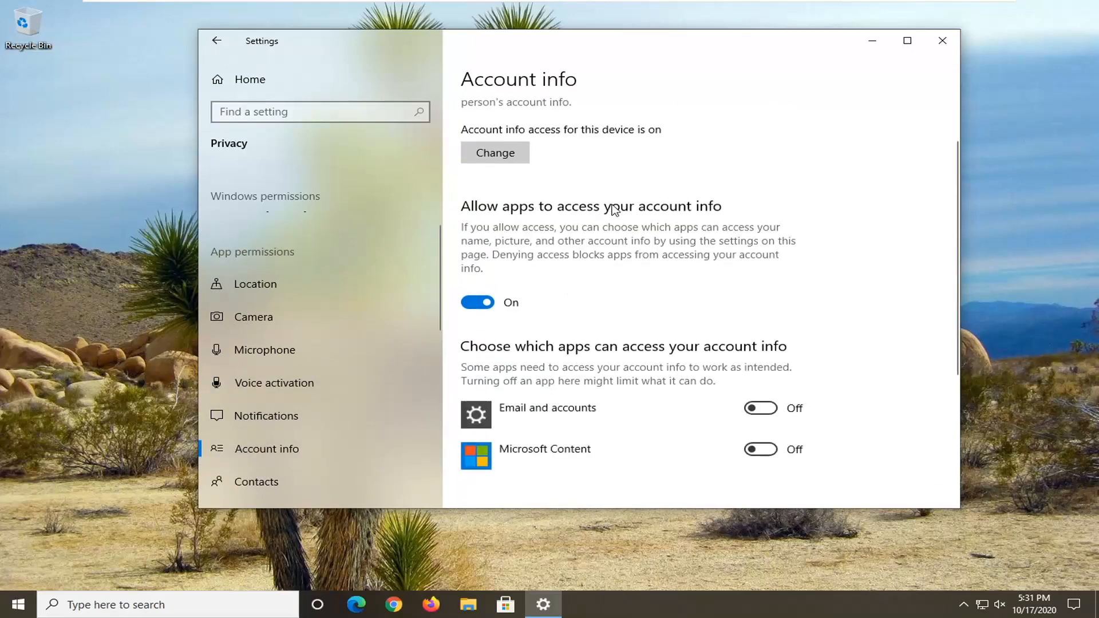
pyautogui.moveTo(600, 256)
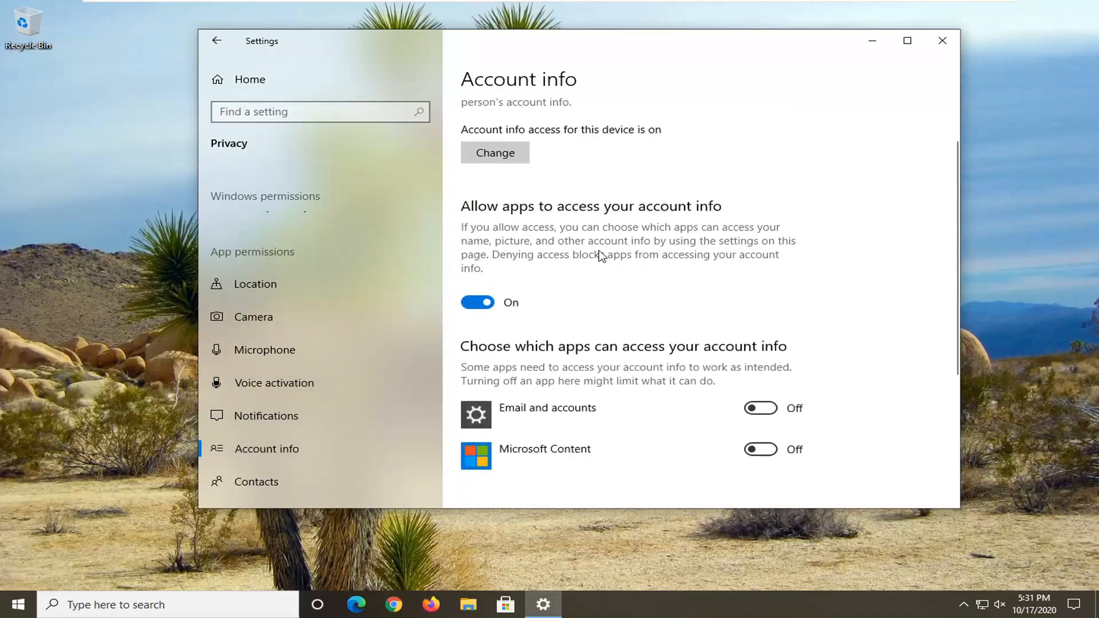
pyautogui.click(478, 302)
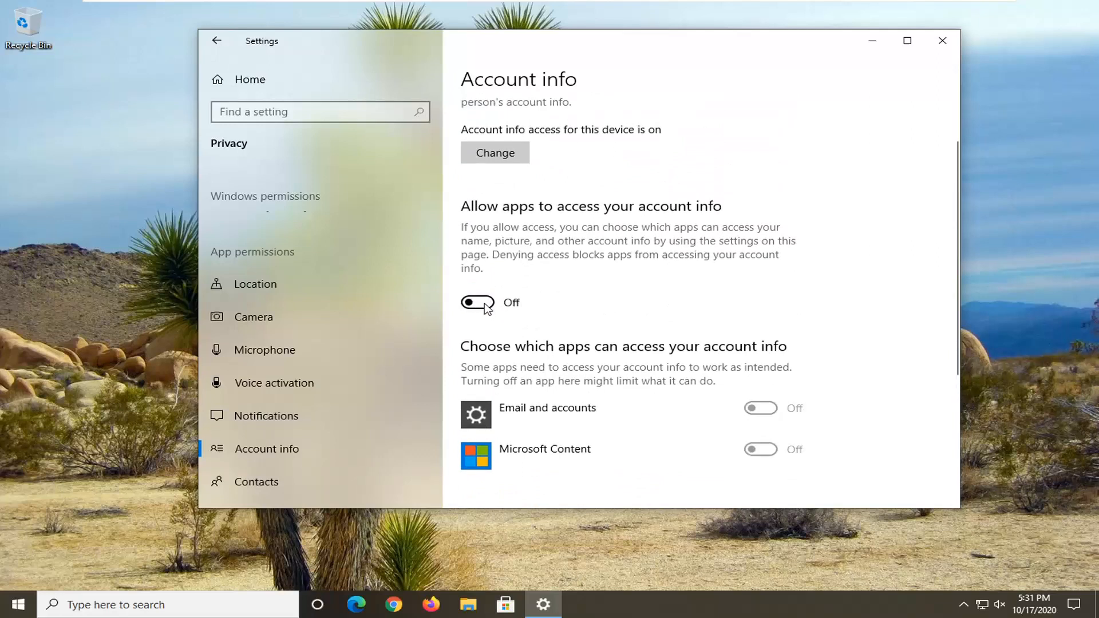
pyautogui.moveTo(485, 308)
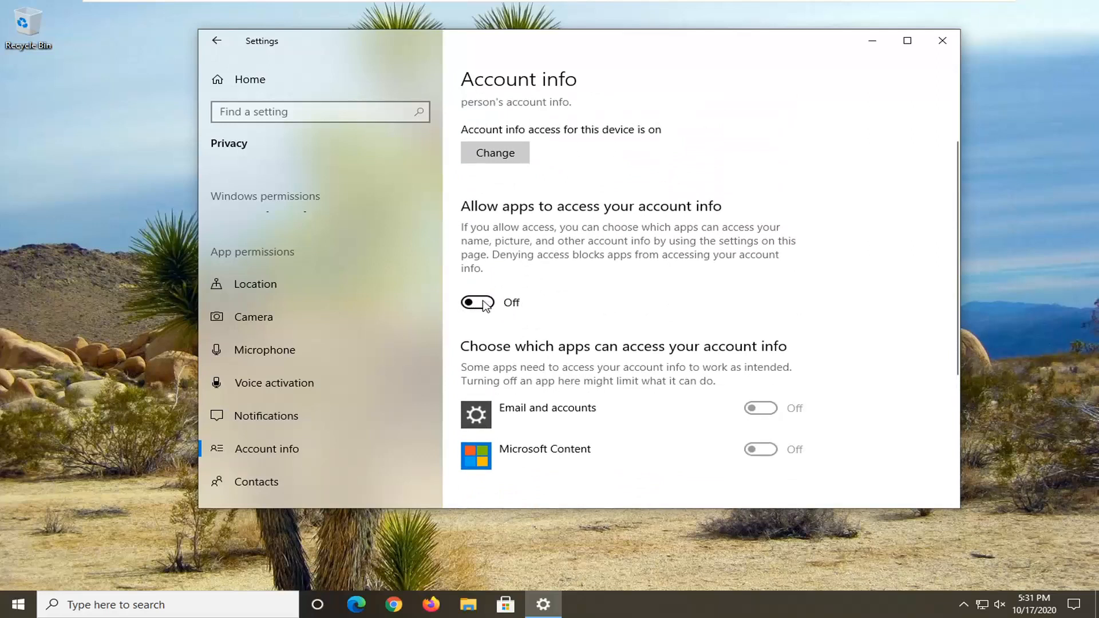
pyautogui.moveTo(498, 332)
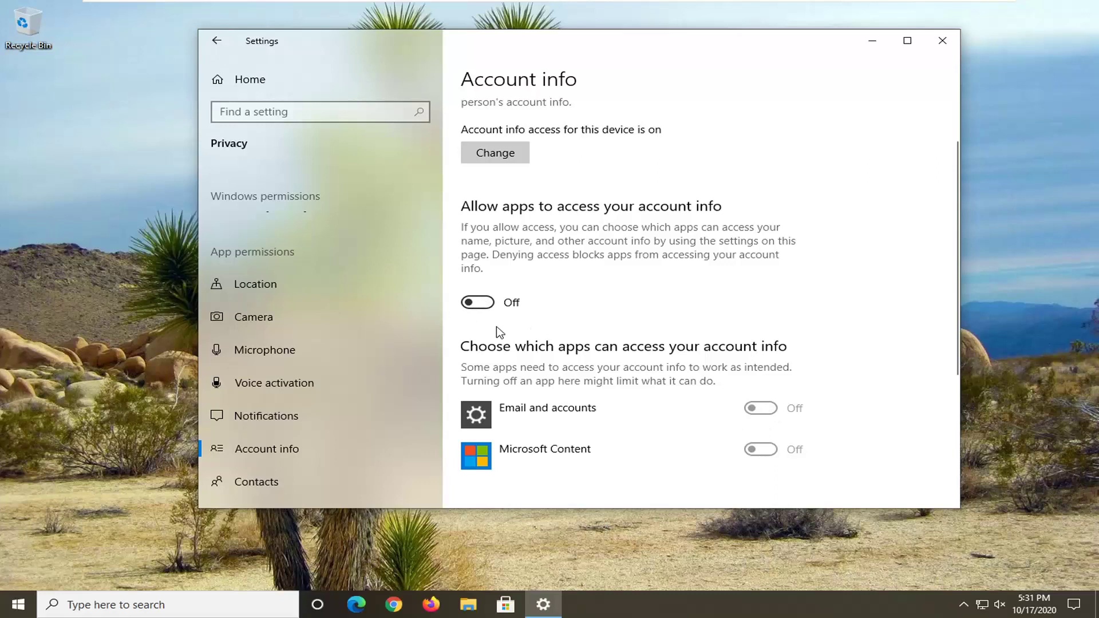
pyautogui.click(478, 302)
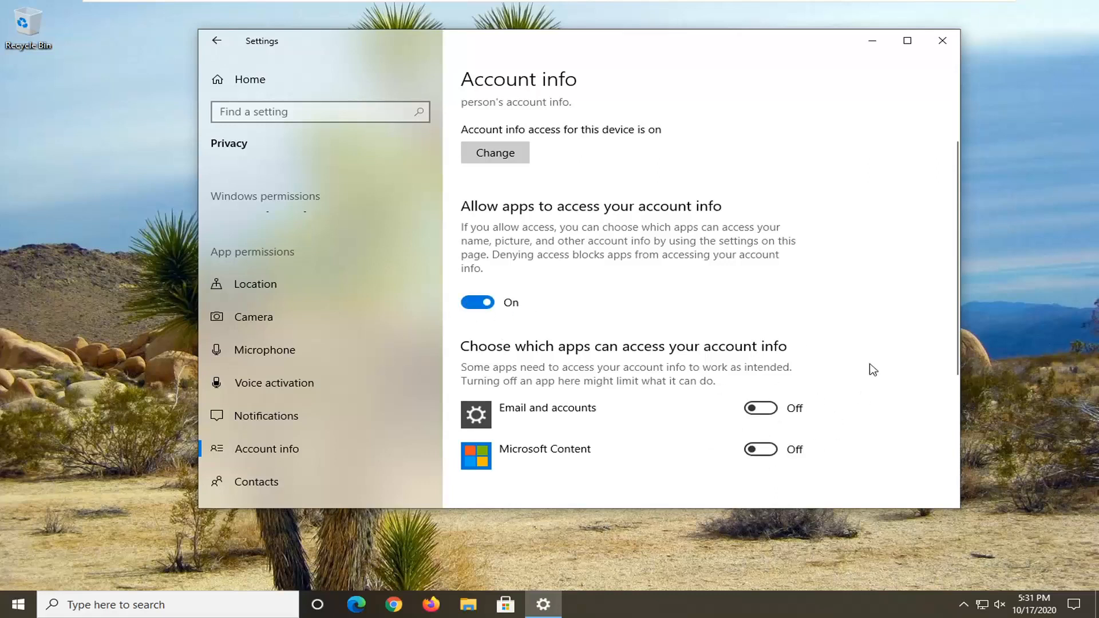
pyautogui.moveTo(502, 224)
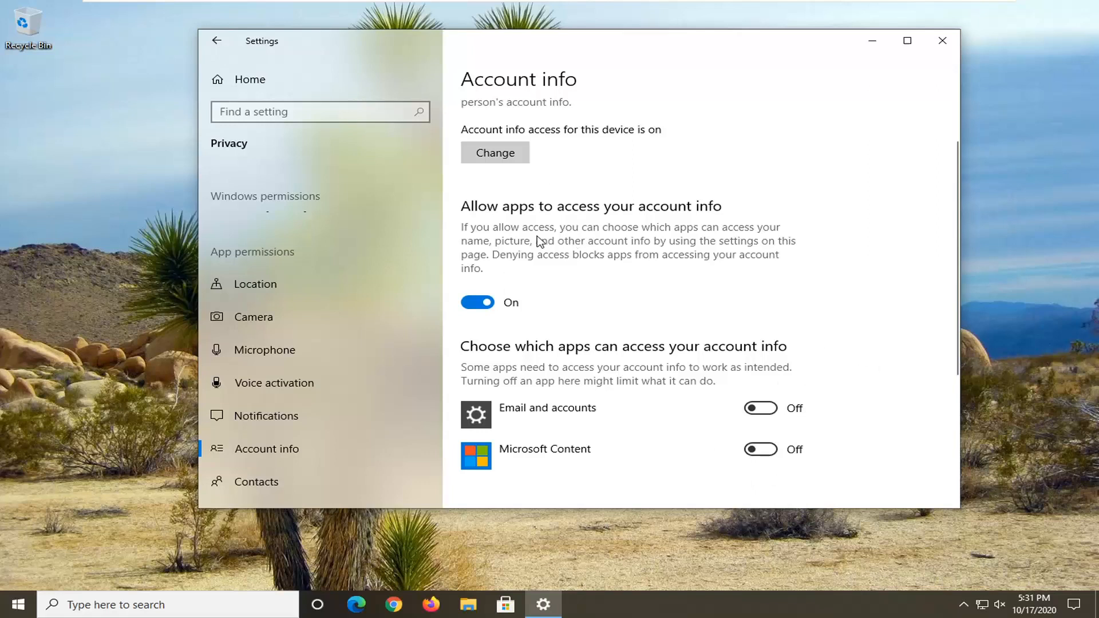
pyautogui.moveTo(483, 247)
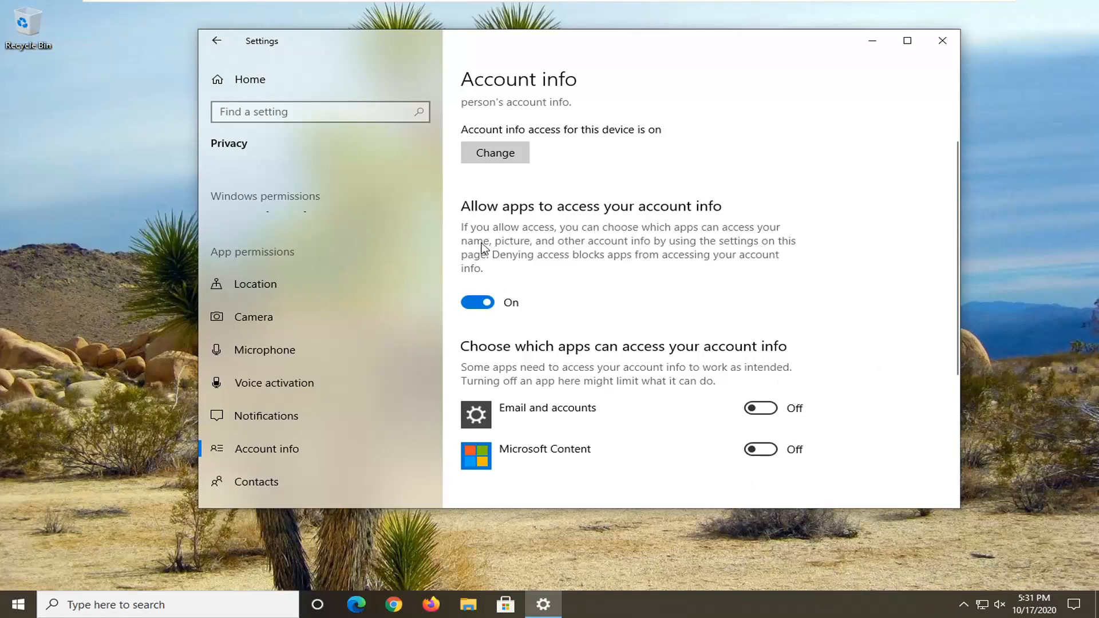
pyautogui.moveTo(623, 253)
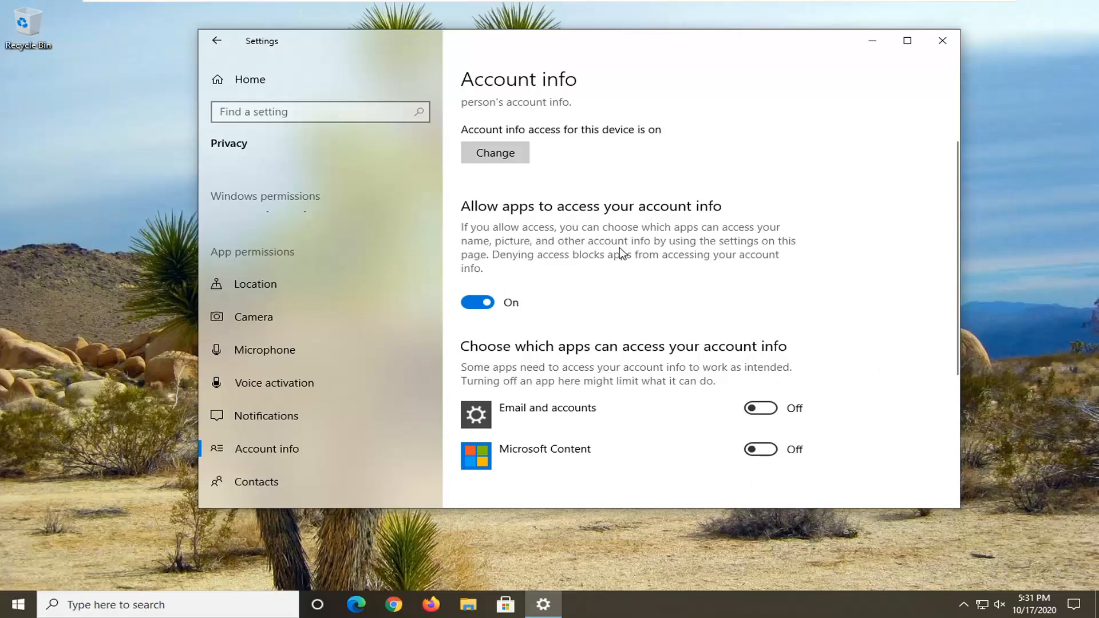
pyautogui.moveTo(519, 263)
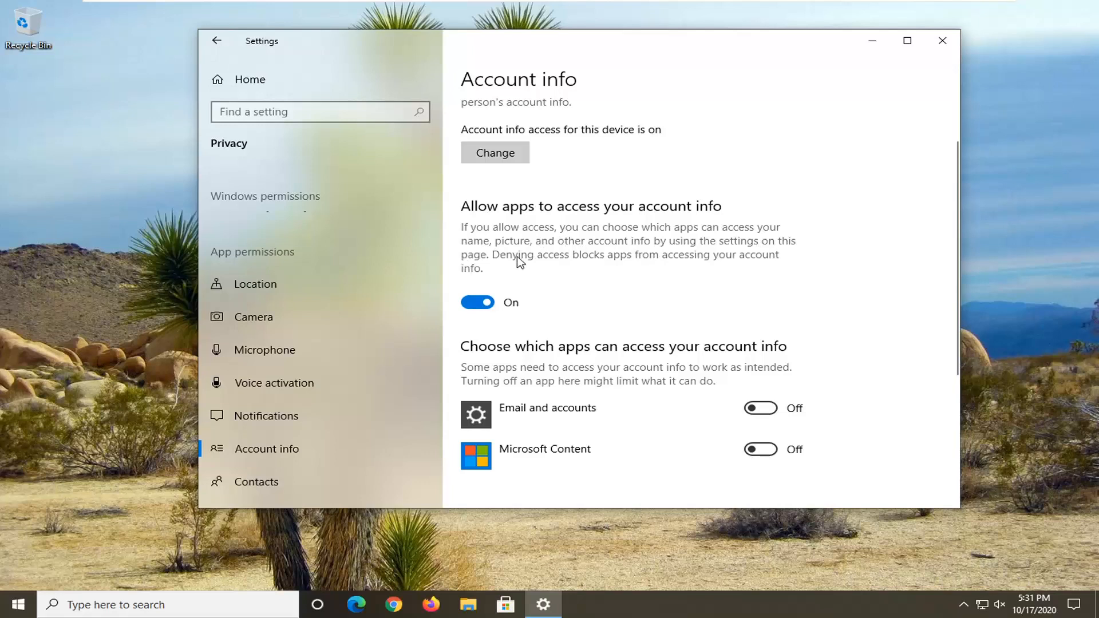
pyautogui.moveTo(694, 261)
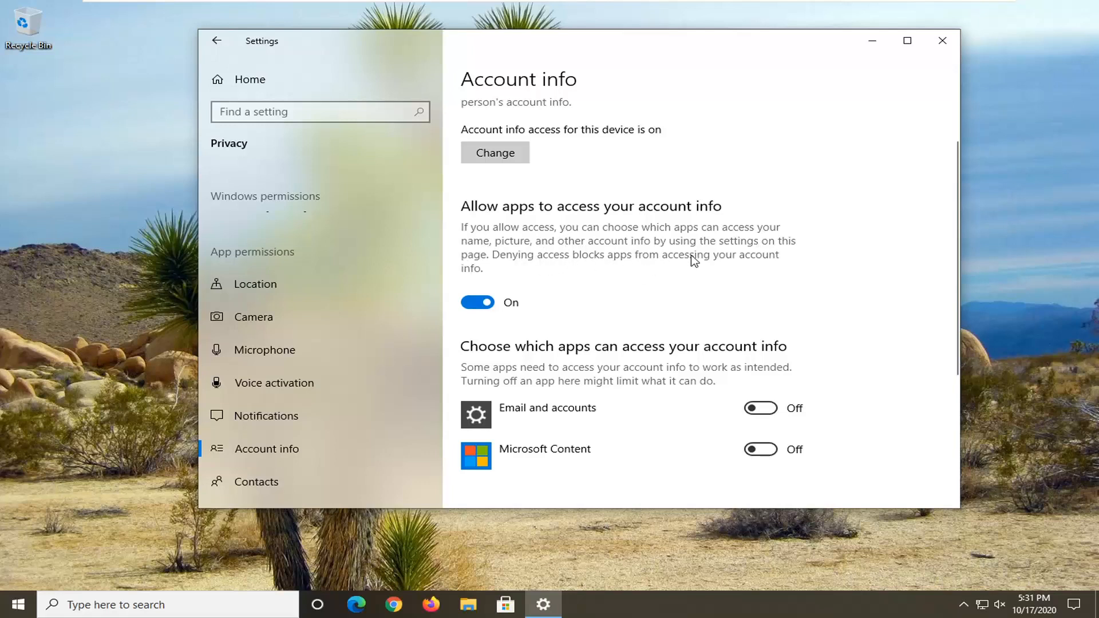
# Step: Review the rest of the Account info page, then close Settings
pyautogui.scroll(-3)
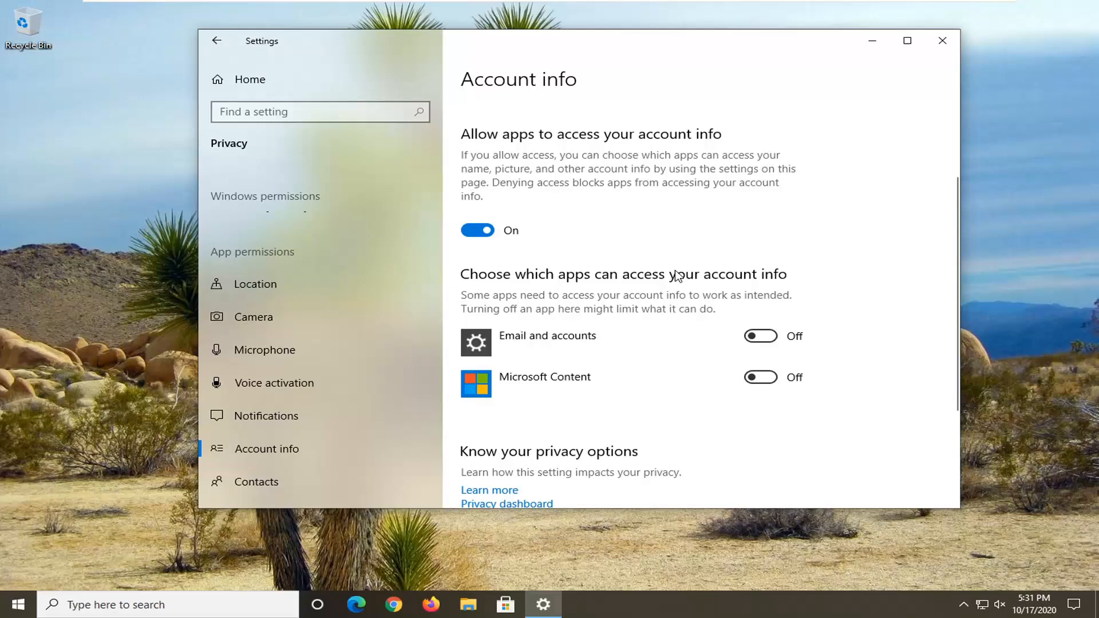
pyautogui.scroll(3)
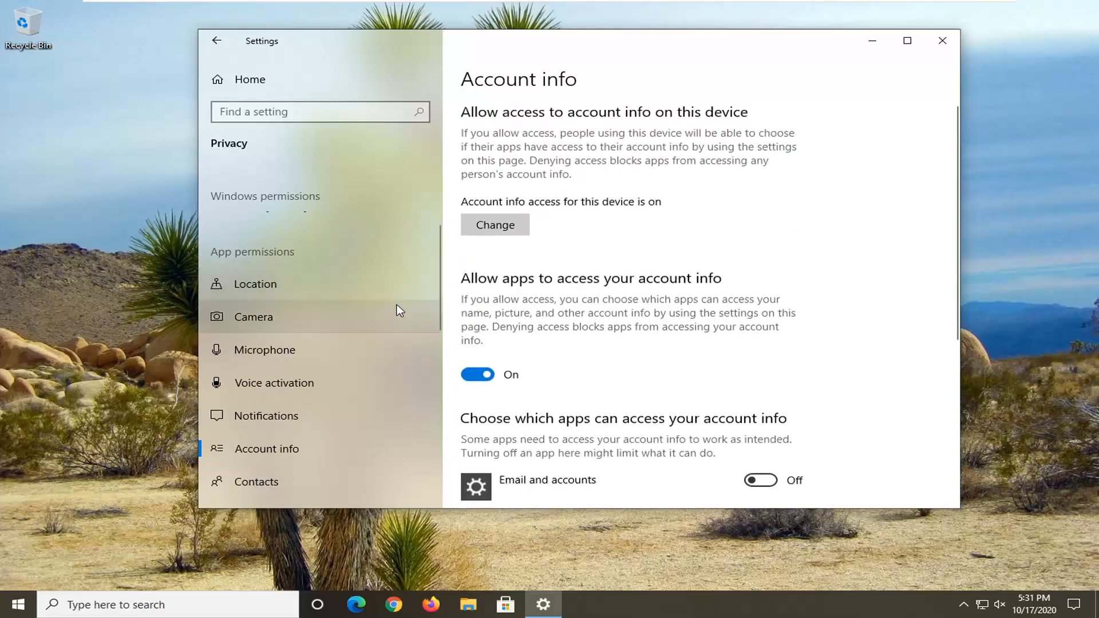
pyautogui.moveTo(702, 242)
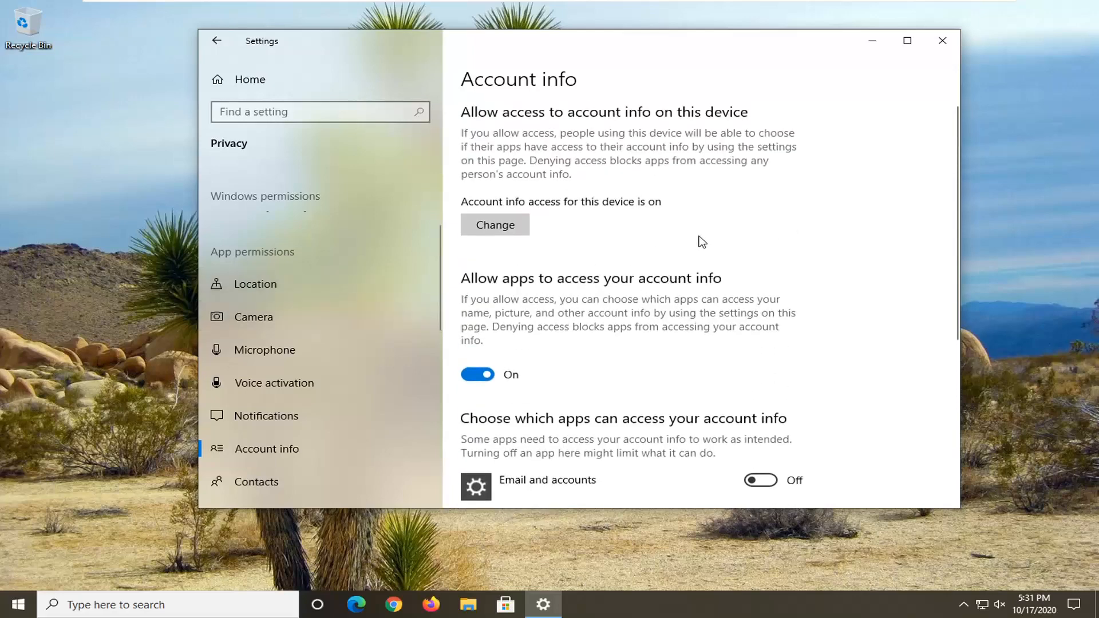
pyautogui.click(943, 40)
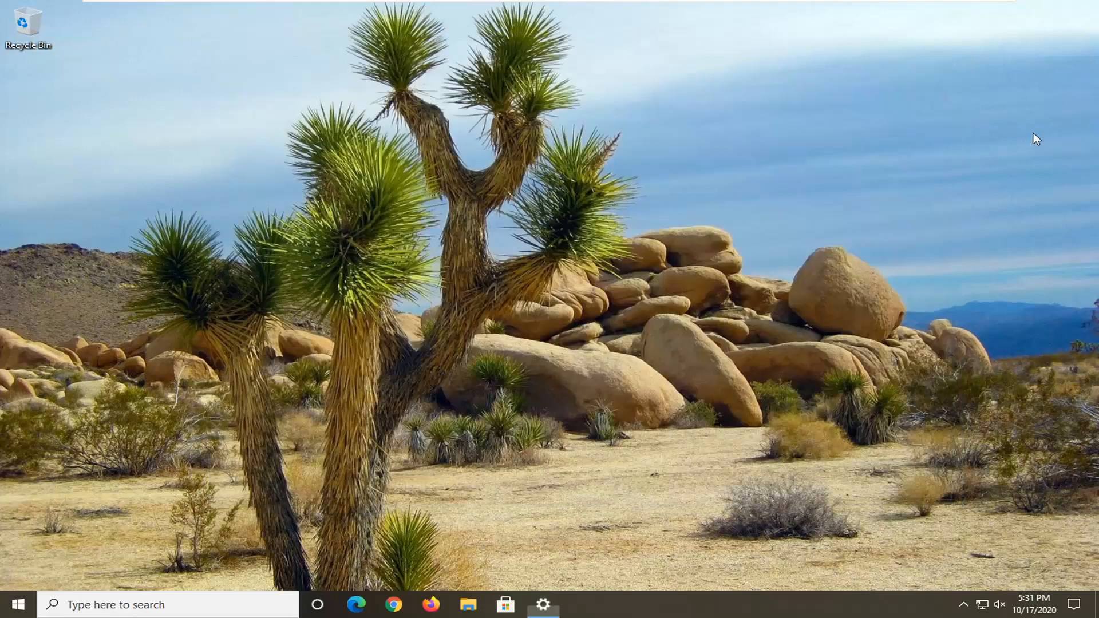